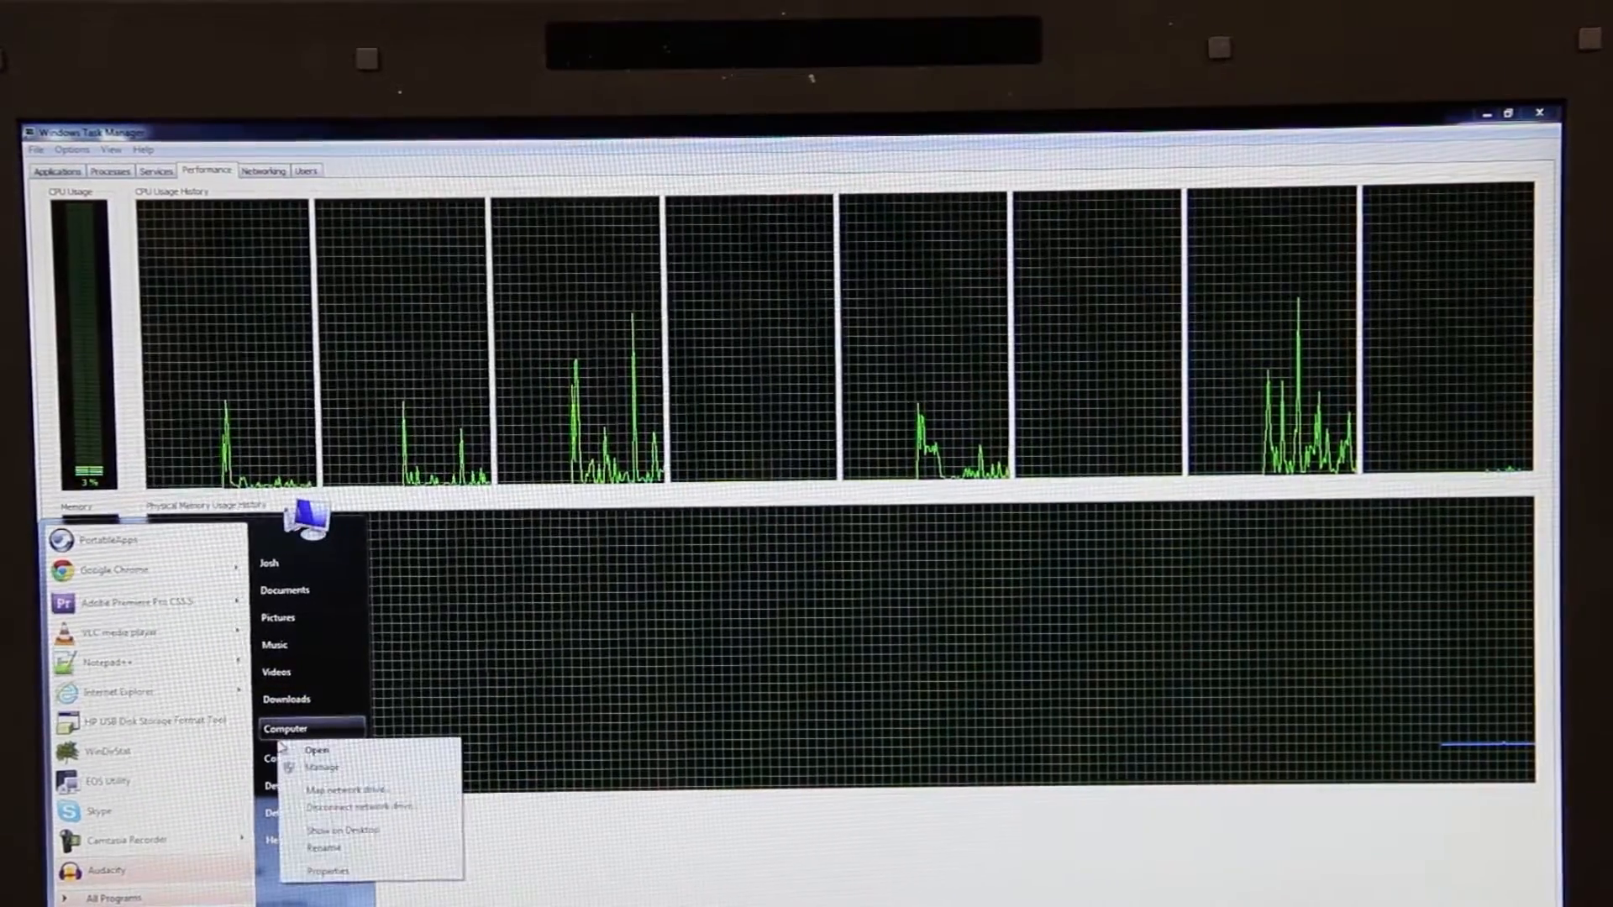
Step: Show the System properties listing Windows 7 Home Premium, Core i7 and 16 GB memory
{"action": "left_click", "coordinate": [326, 870]}
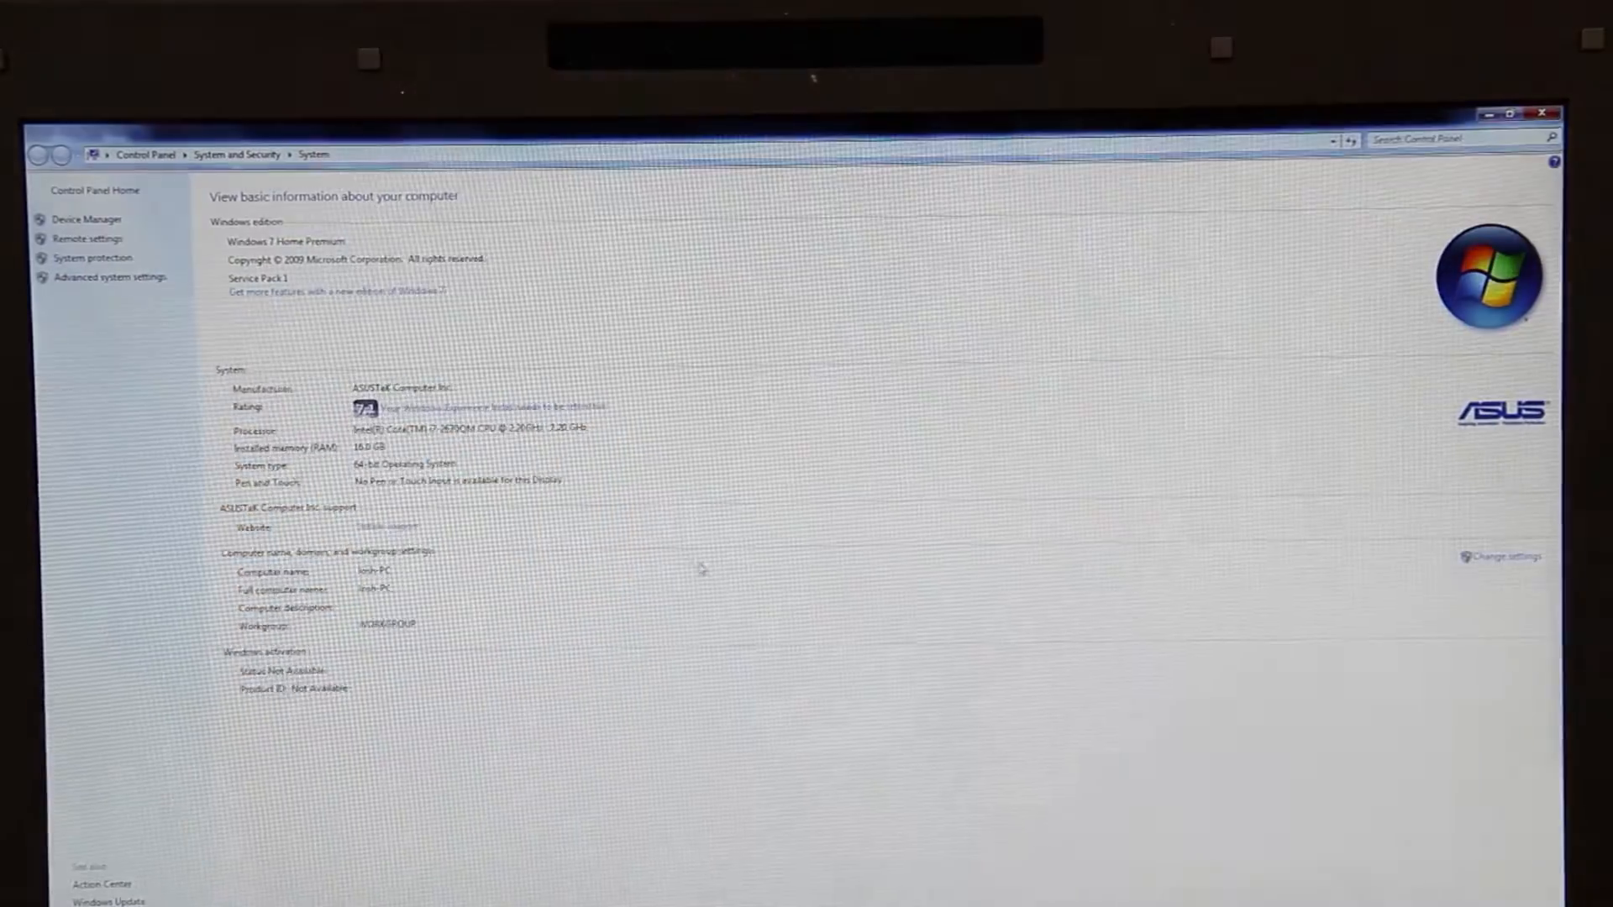